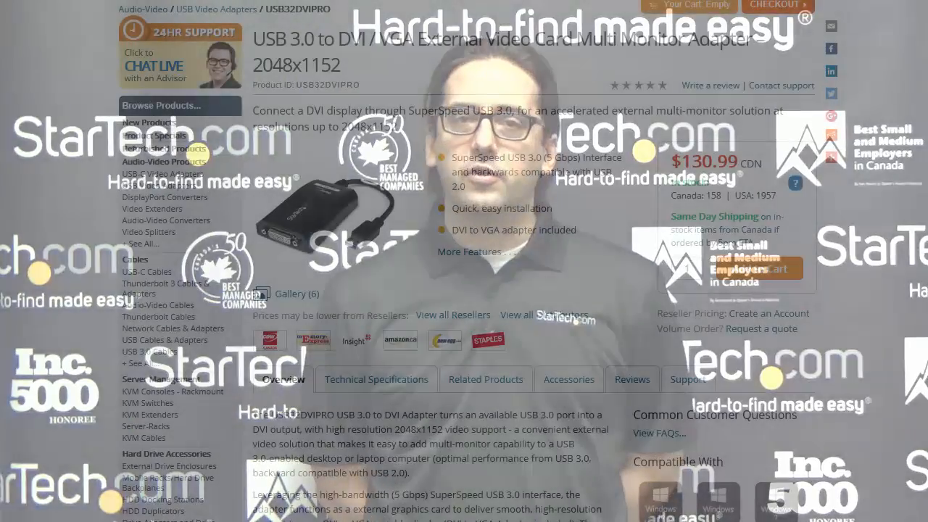
Step: View the USB 3.0 to DVI adapter's Technical Specifications down to the OS Compatibility row
scroll("down", 3)
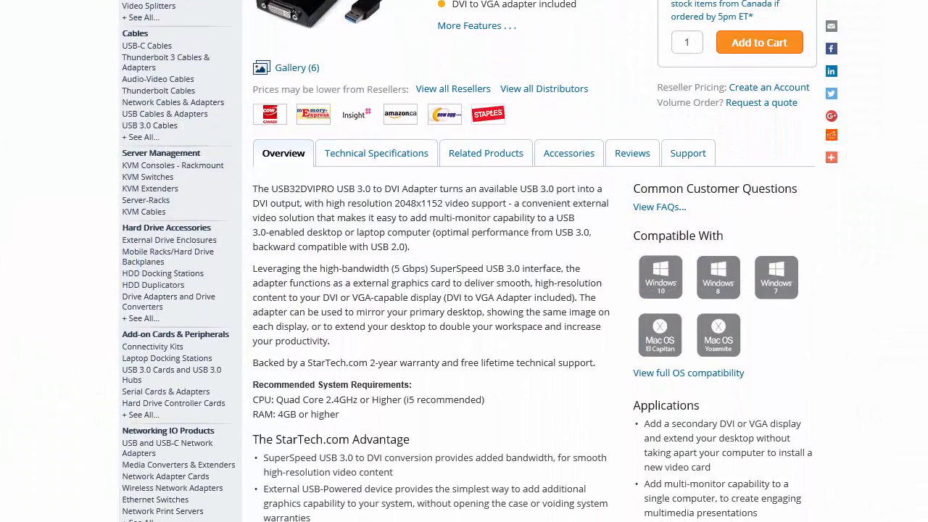
left_click(377, 153)
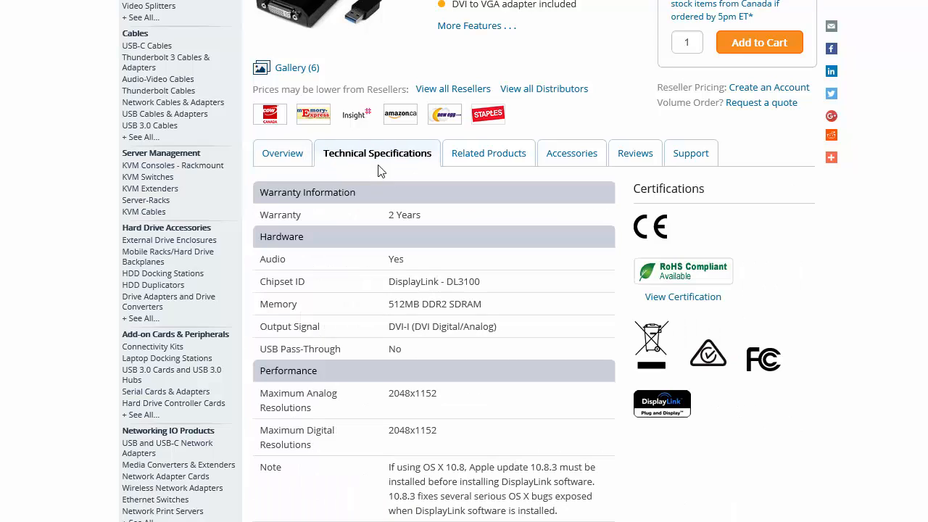
scroll("down", 3)
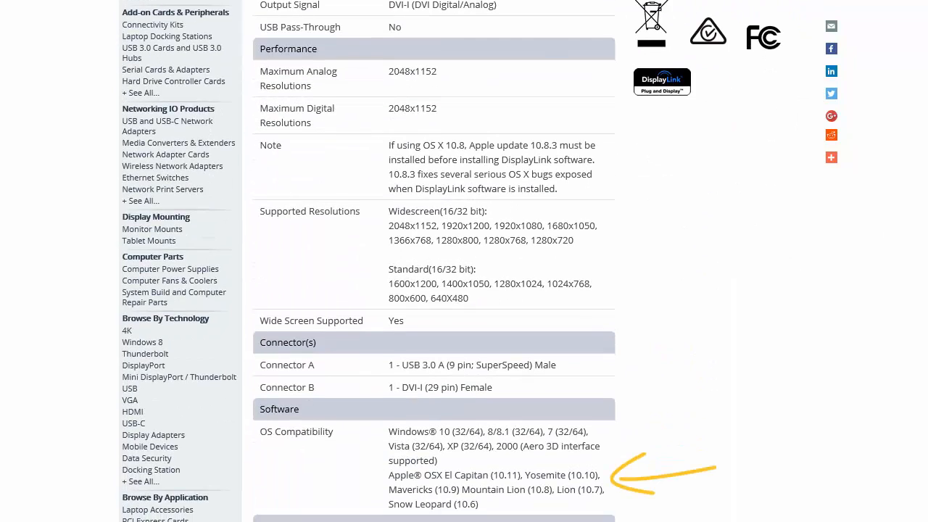
mouse_move(526, 465)
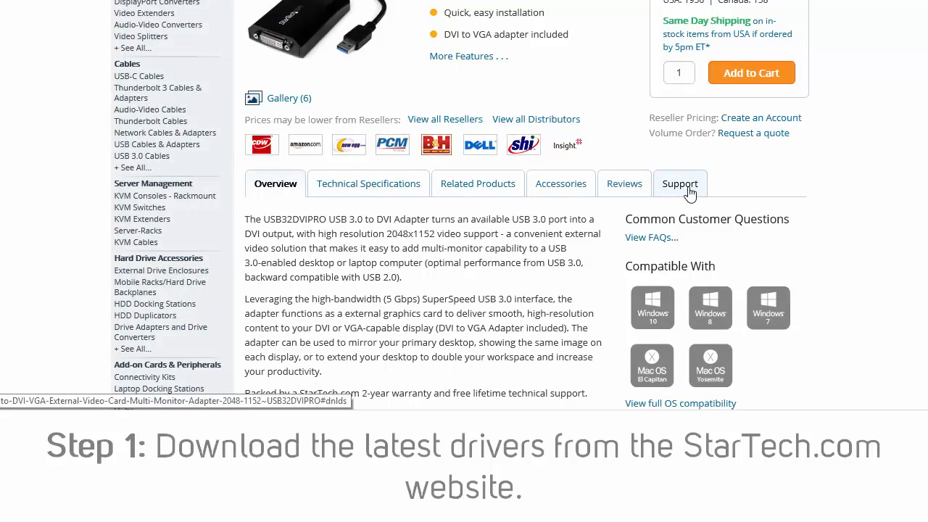
Step: From the Support tab, save DisplayLink.zip into Downloads and open the finished download
left_click(679, 182)
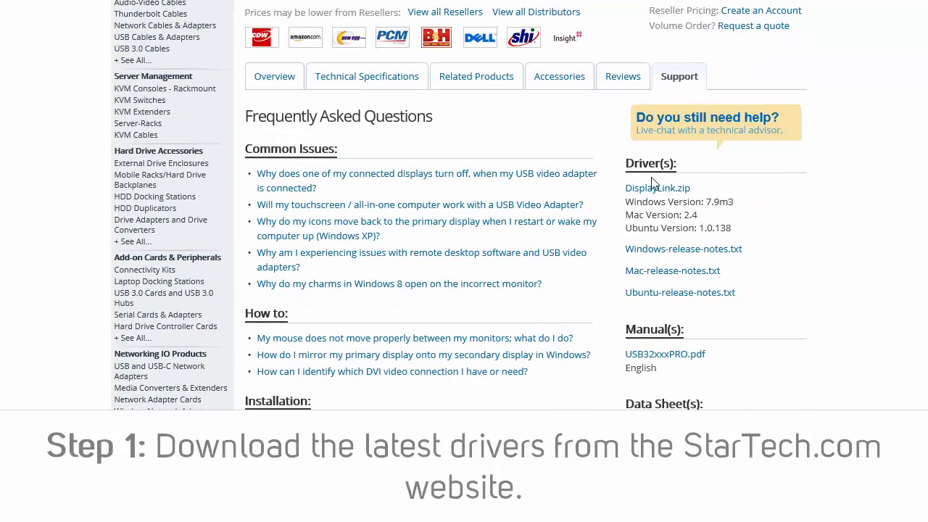
left_click(657, 189)
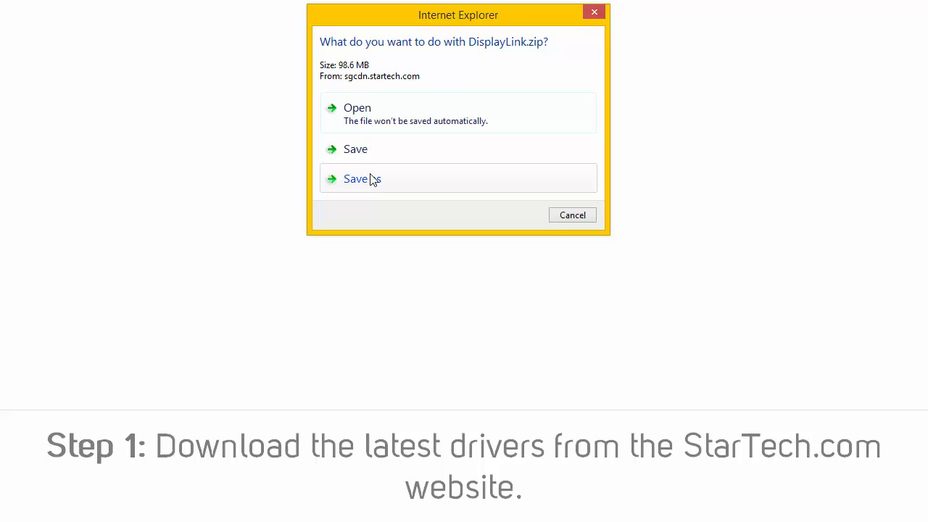
left_click(362, 180)
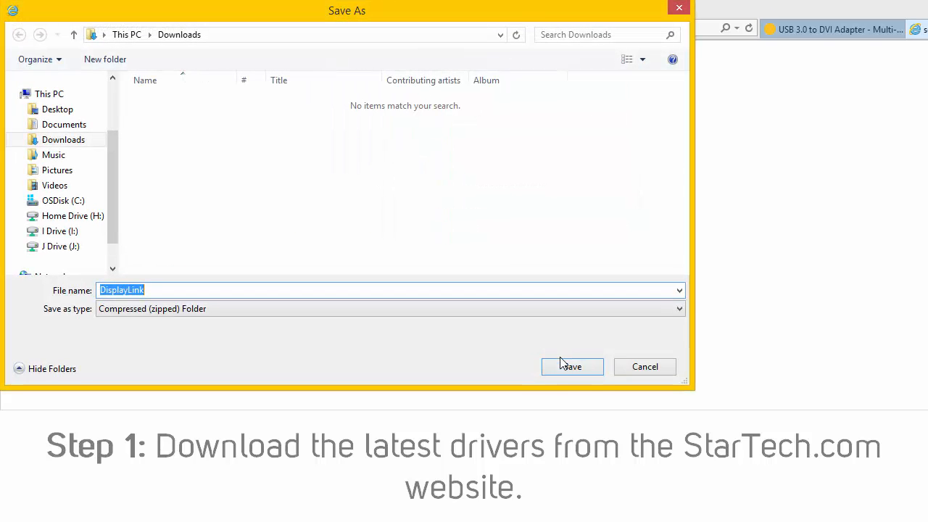
left_click(571, 365)
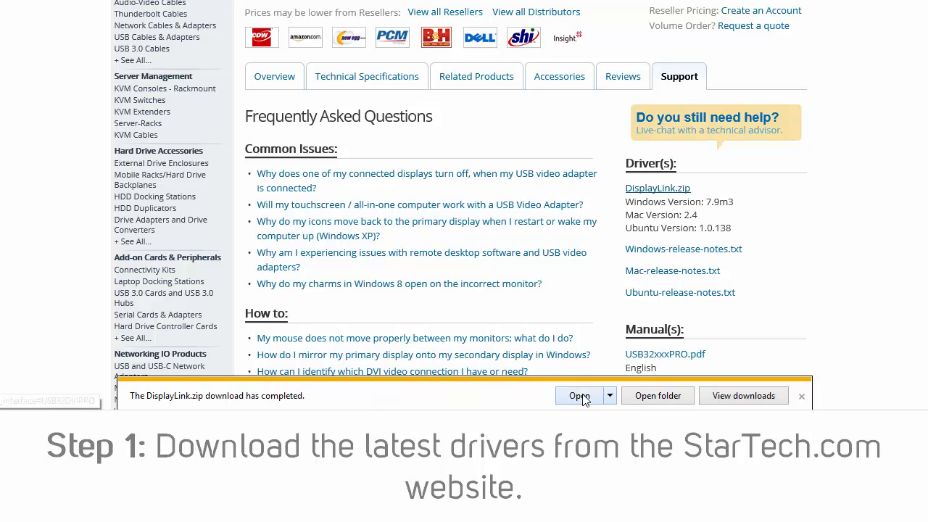
left_click(800, 396)
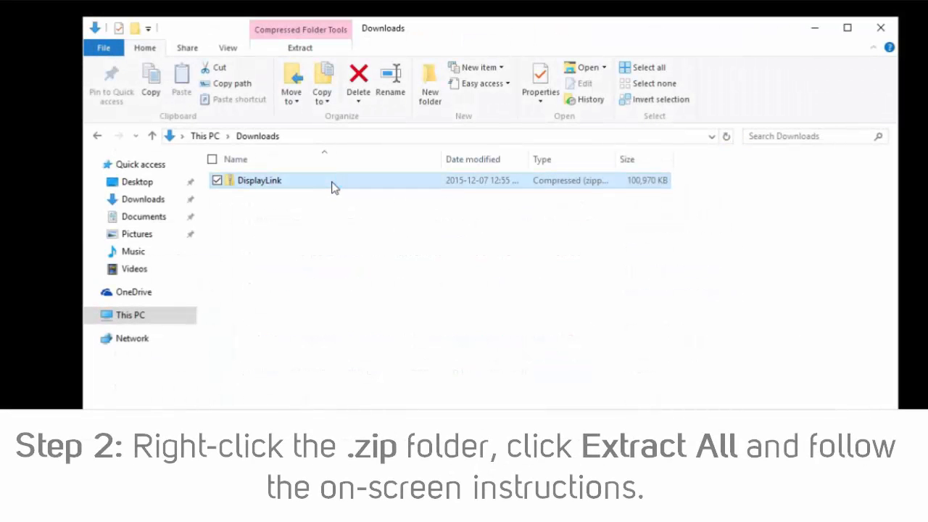
Step: Extract All from the DisplayLink zip into a DisplayLink folder in Downloads
right_click(258, 180)
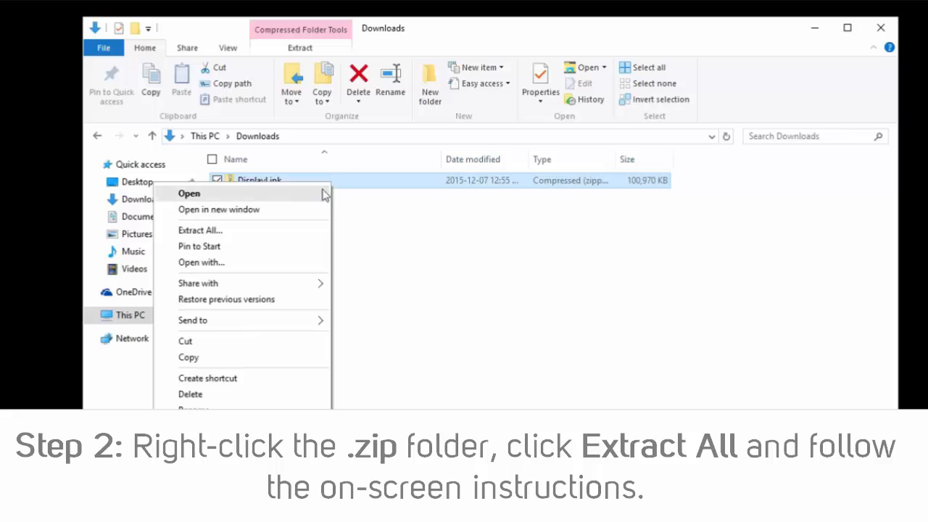
left_click(200, 229)
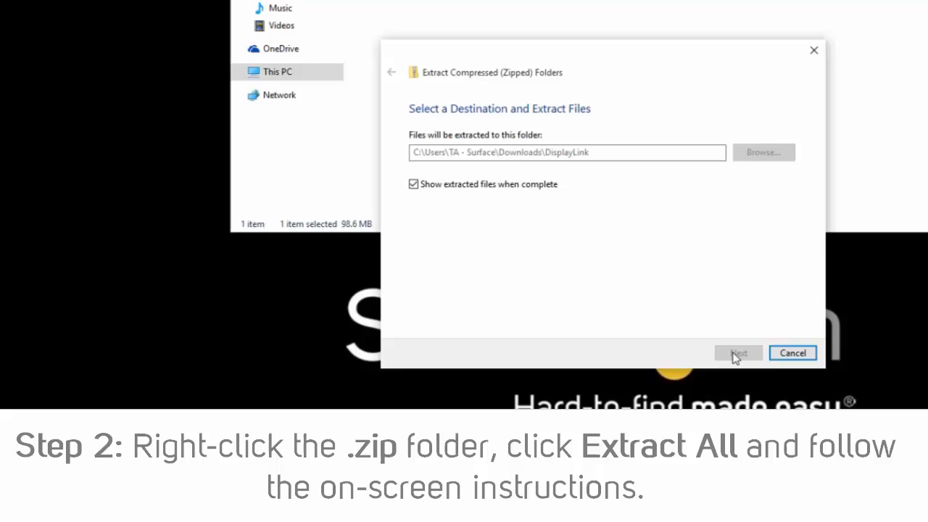
left_click(737, 352)
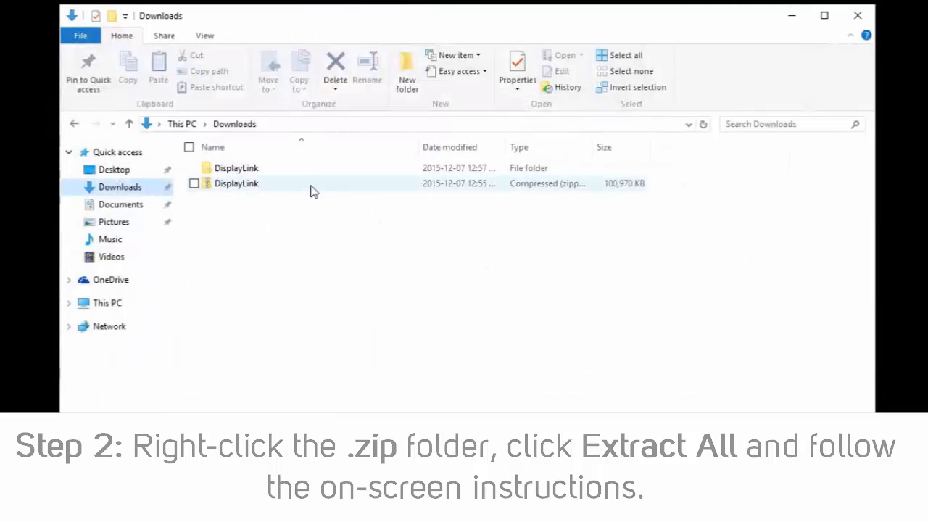
Step: Run Setup from the extracted DisplayLink\Windows folder as administrator
double_click(236, 183)
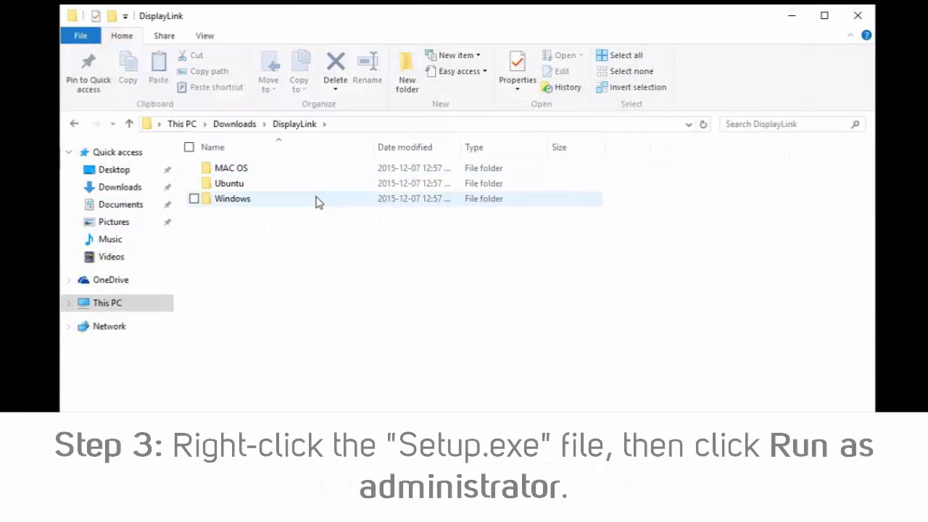
double_click(232, 197)
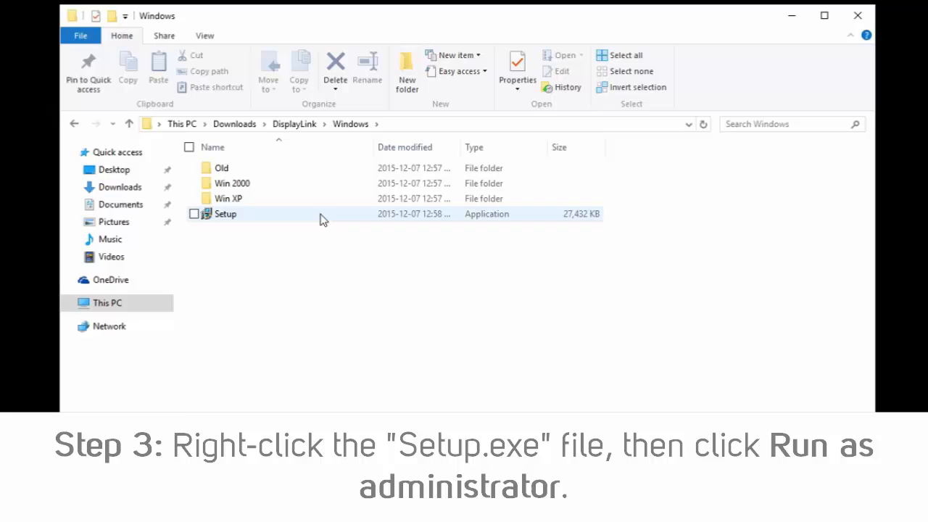
right_click(226, 214)
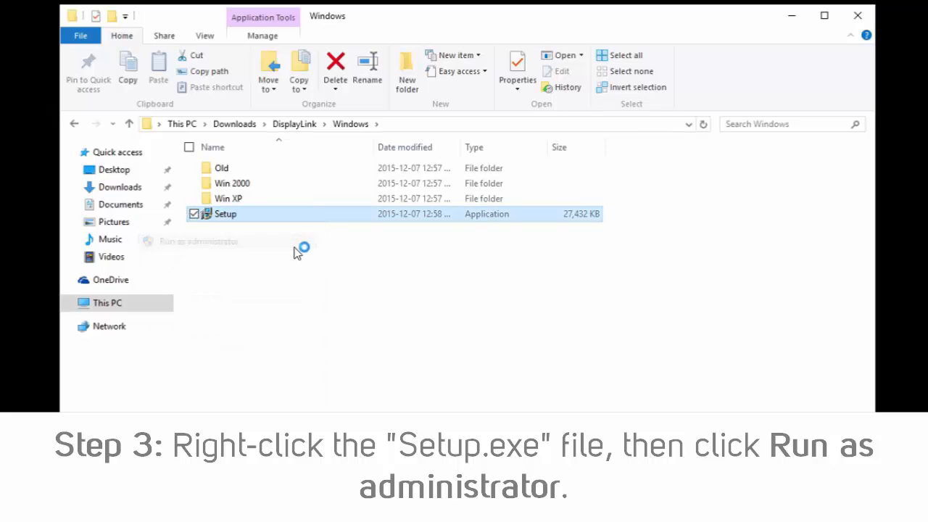
left_click(197, 240)
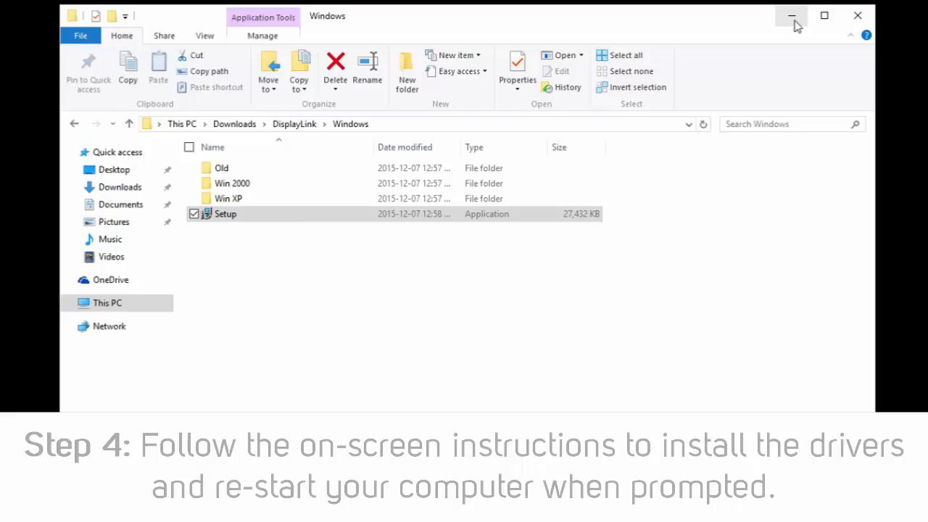
Step: Start the DisplayLink driver installation once the System Check passes
double_click(226, 213)
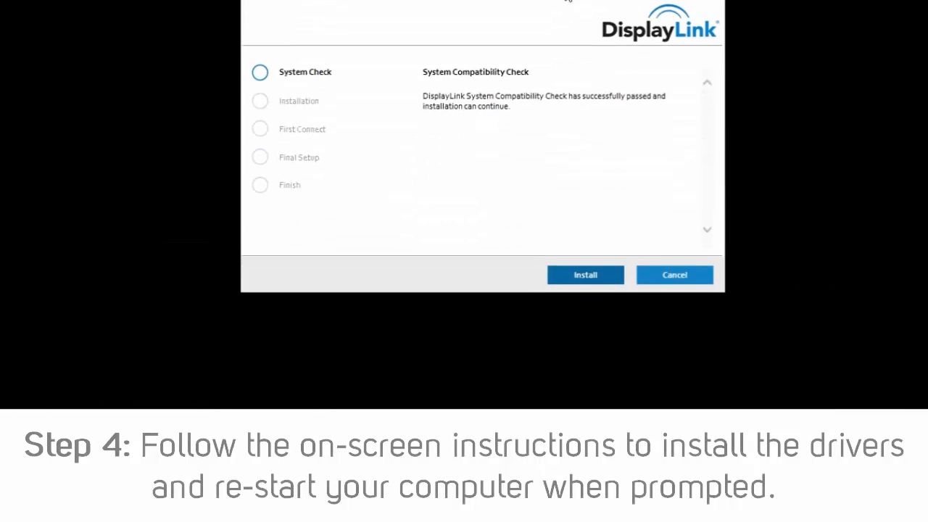
left_click(585, 275)
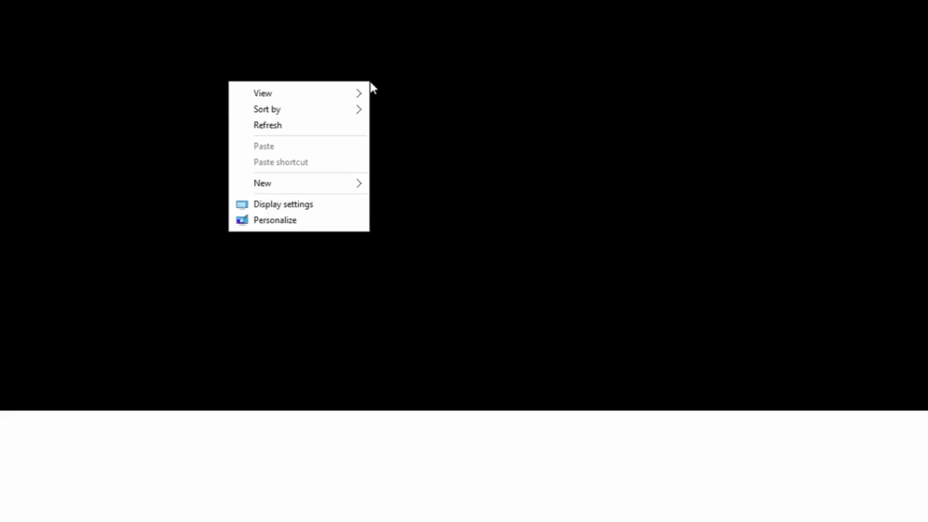
mouse_move(351, 209)
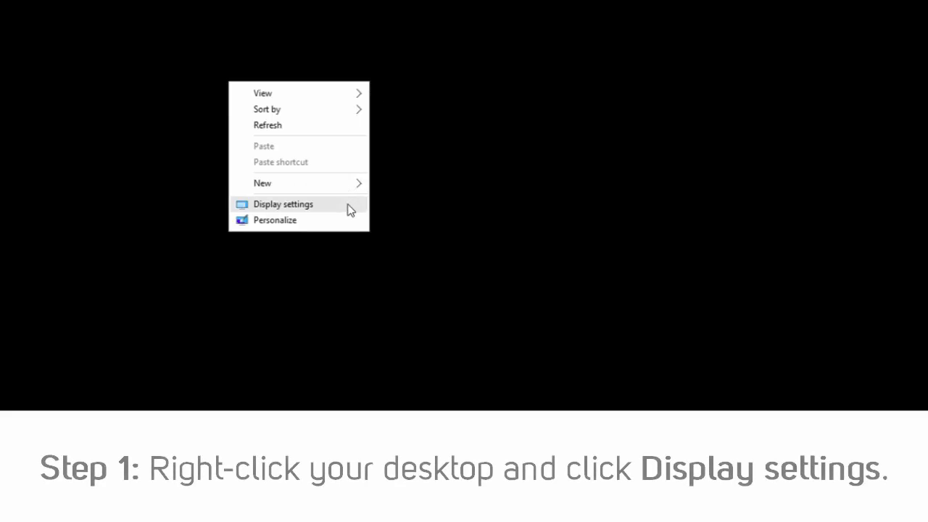
Step: Open Display settings from the desktop, showing displays 1 and 2
left_click(283, 203)
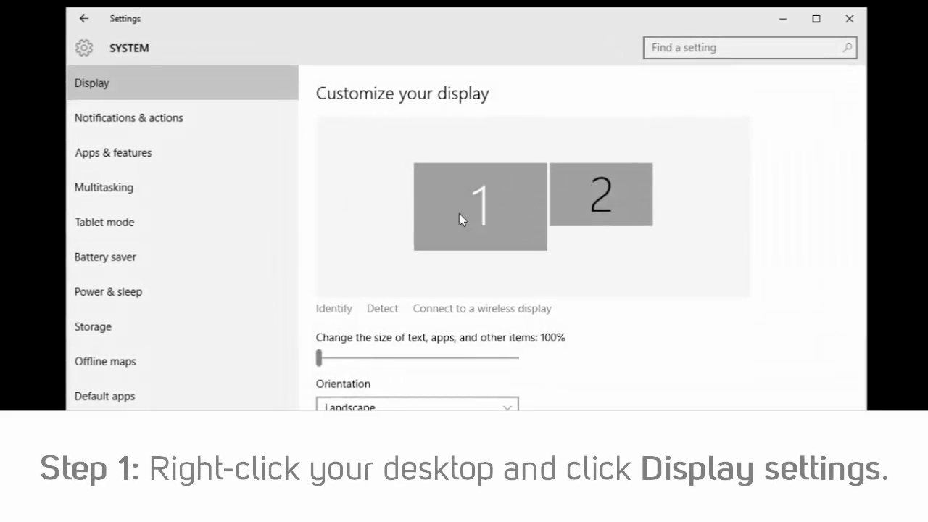
mouse_move(606, 239)
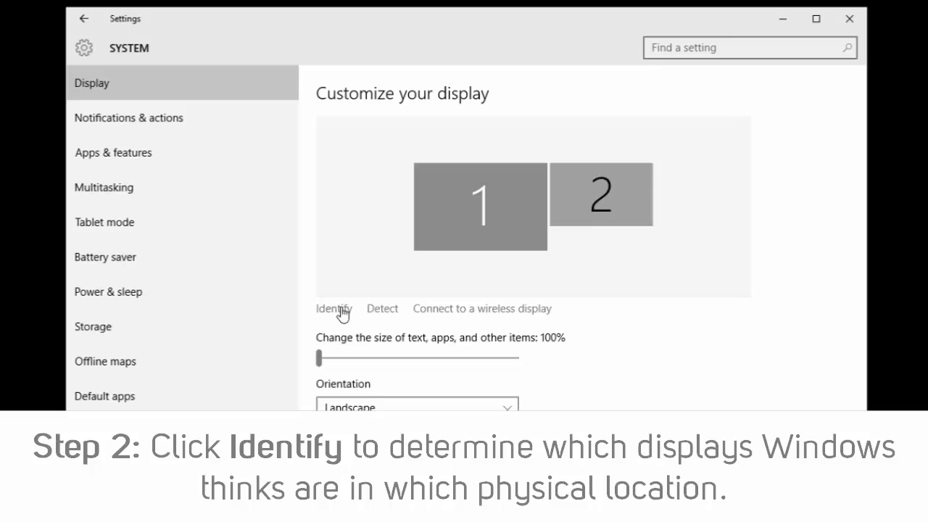
Step: Identify the screens and drag display 1 to the right of display 2
left_click(334, 309)
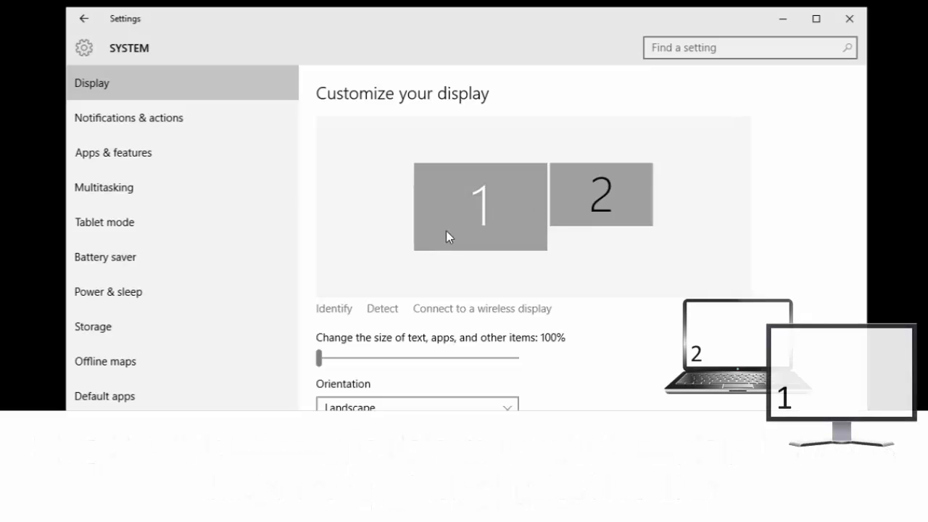
left_click_drag(479, 206, 587, 205)
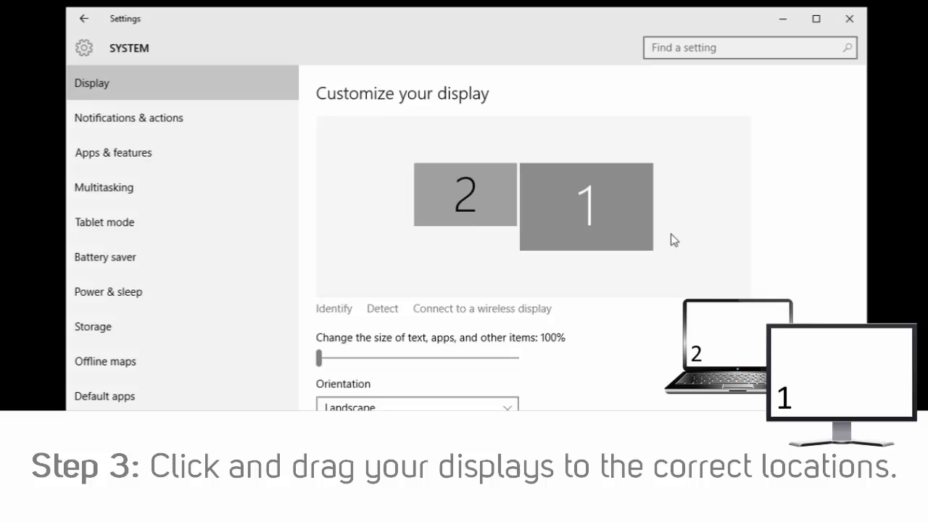
mouse_move(674, 287)
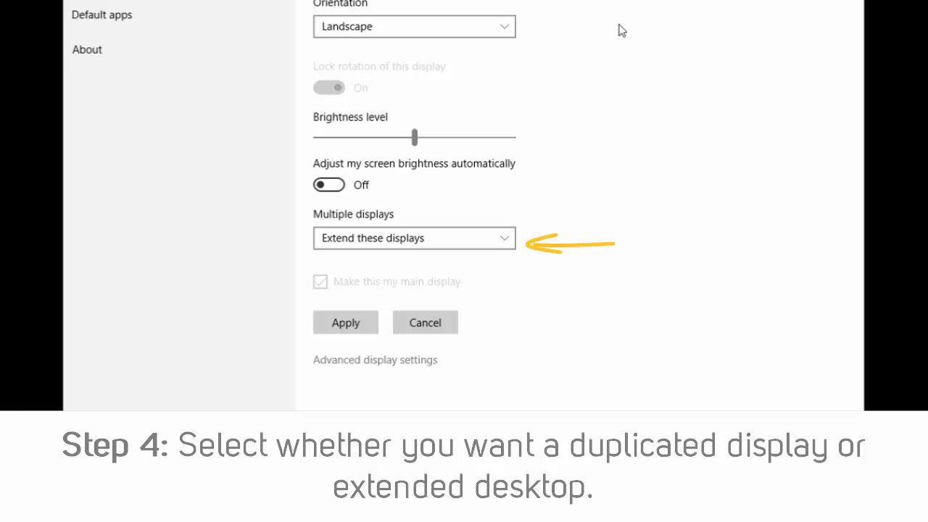
Step: Expand the Multiple displays modes, keeping Extend these displays selected
left_click(415, 238)
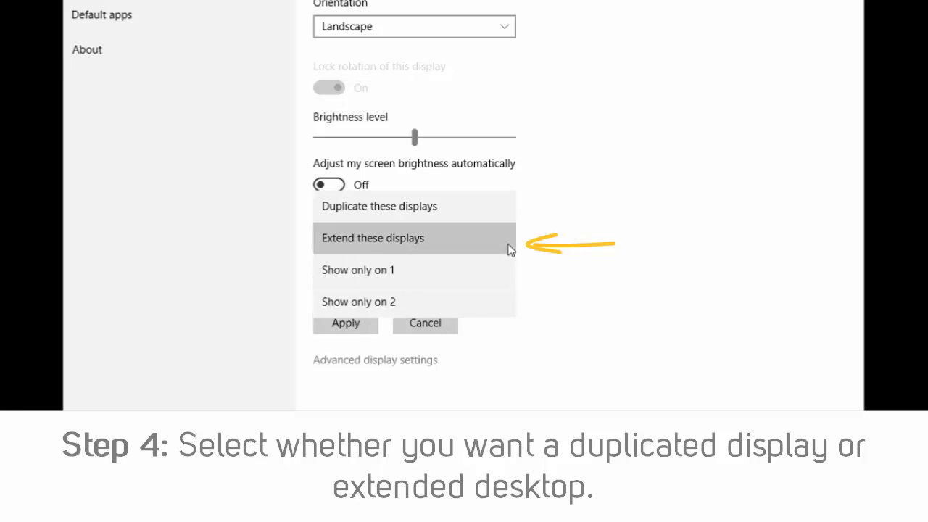